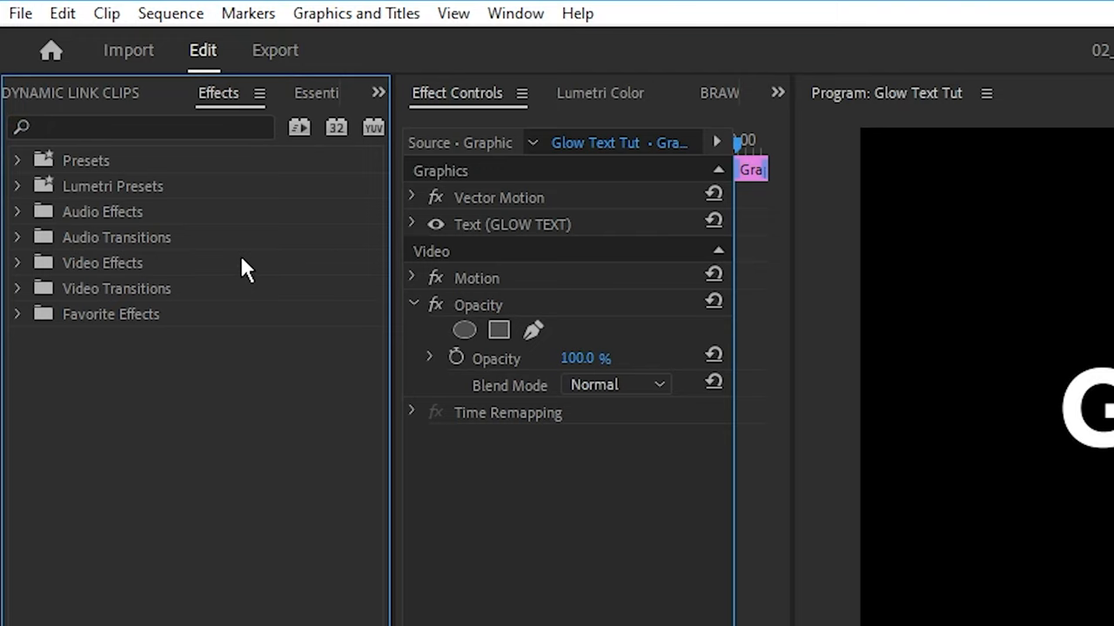
Find Gaussian Blur by searching 'gaussi' and apply it to the GLOW TEXT clip
click(140, 127)
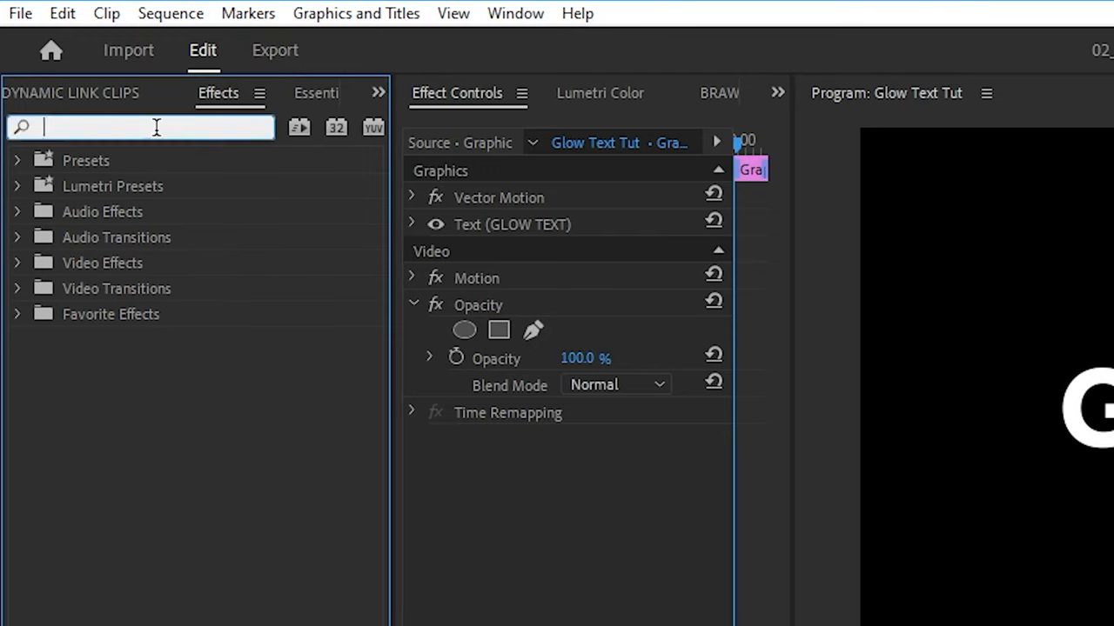
text(gaussi)
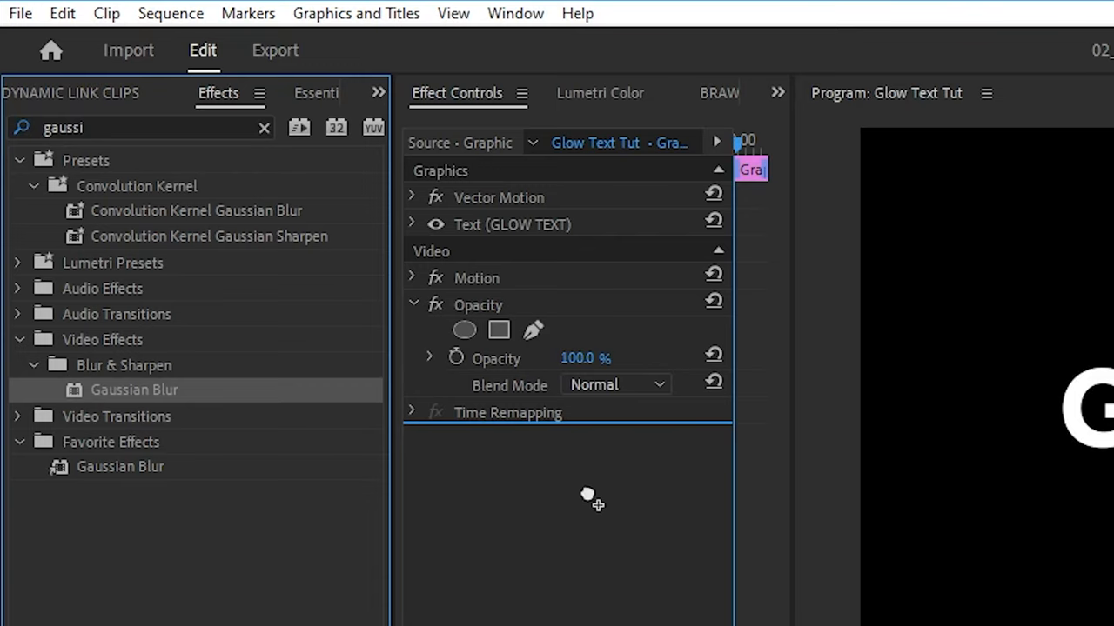
mouse_move(595, 237)
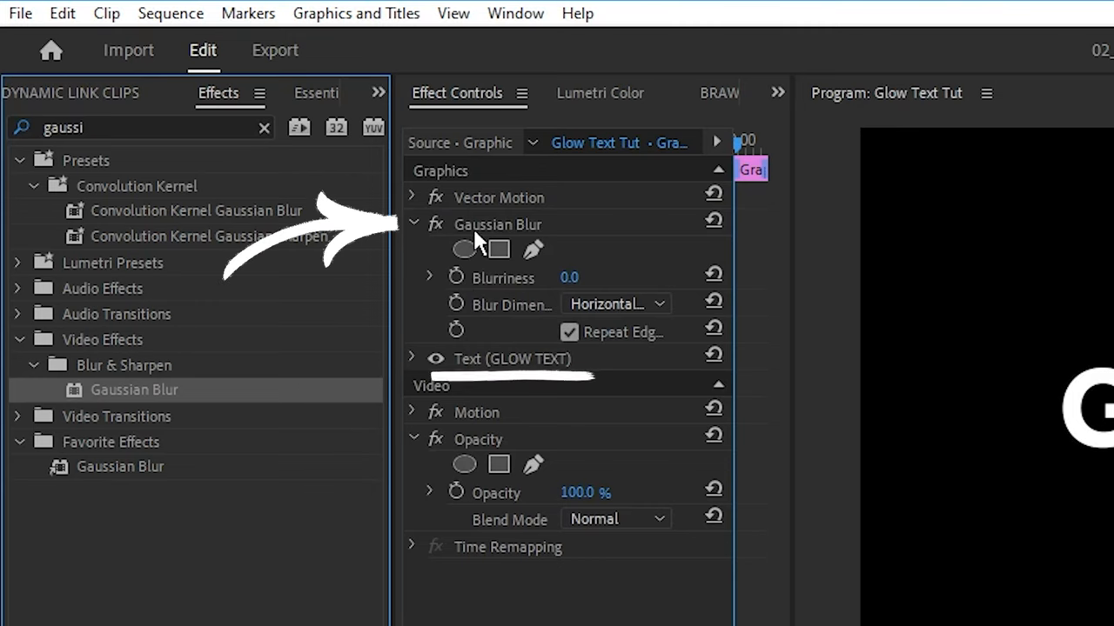
mouse_move(275, 578)
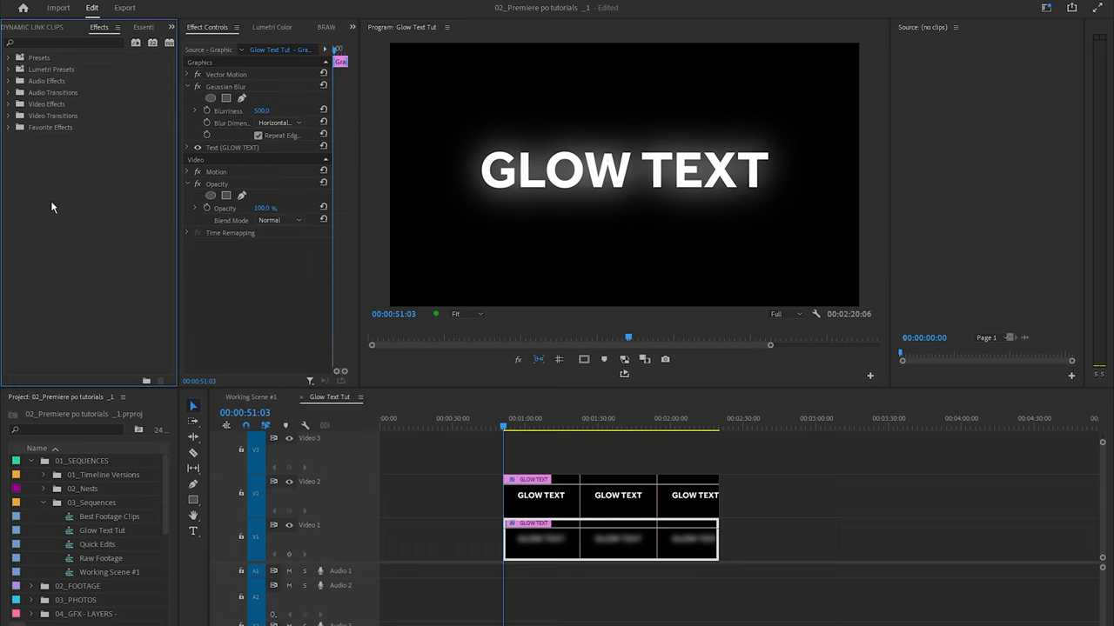
mouse_move(112, 148)
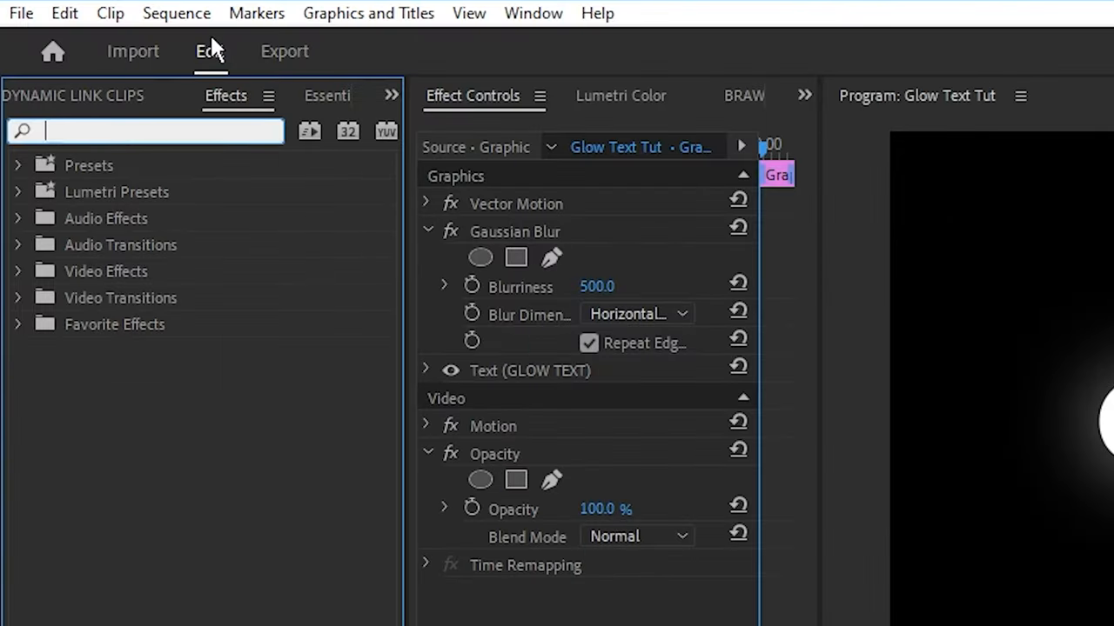
Apply a Tint effect and map white to purple so the blurred text glows purple
text(tint)
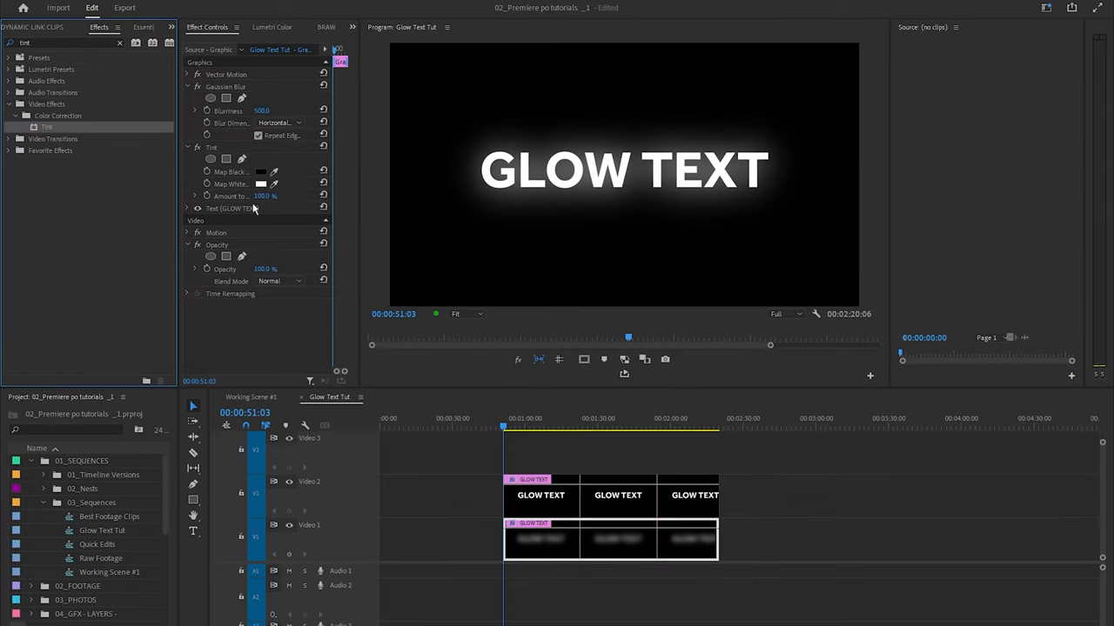
click(261, 184)
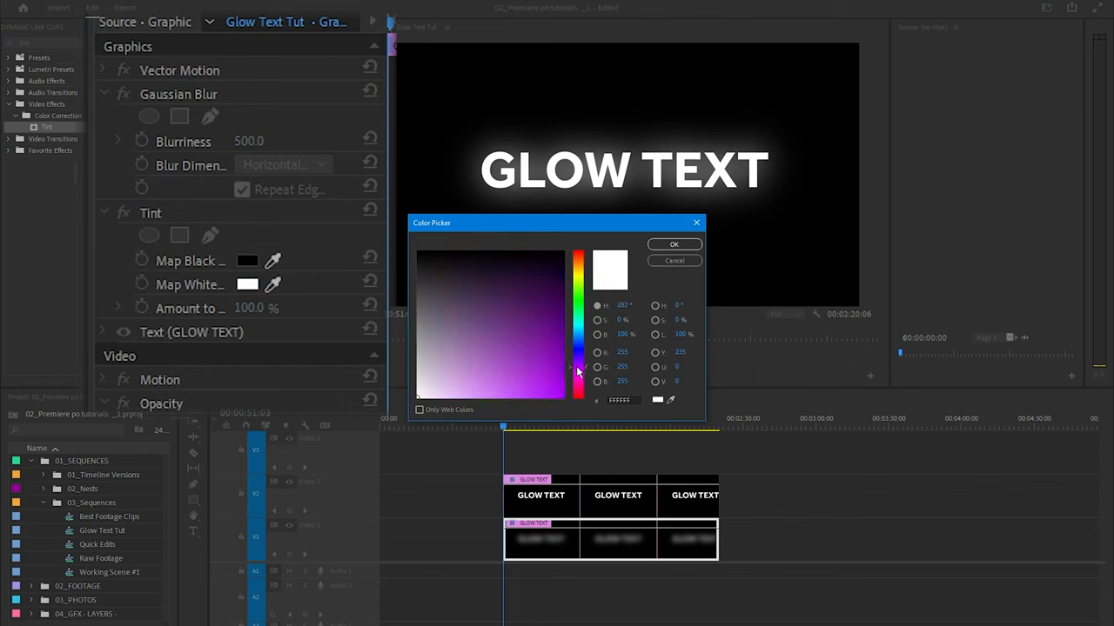
click(673, 244)
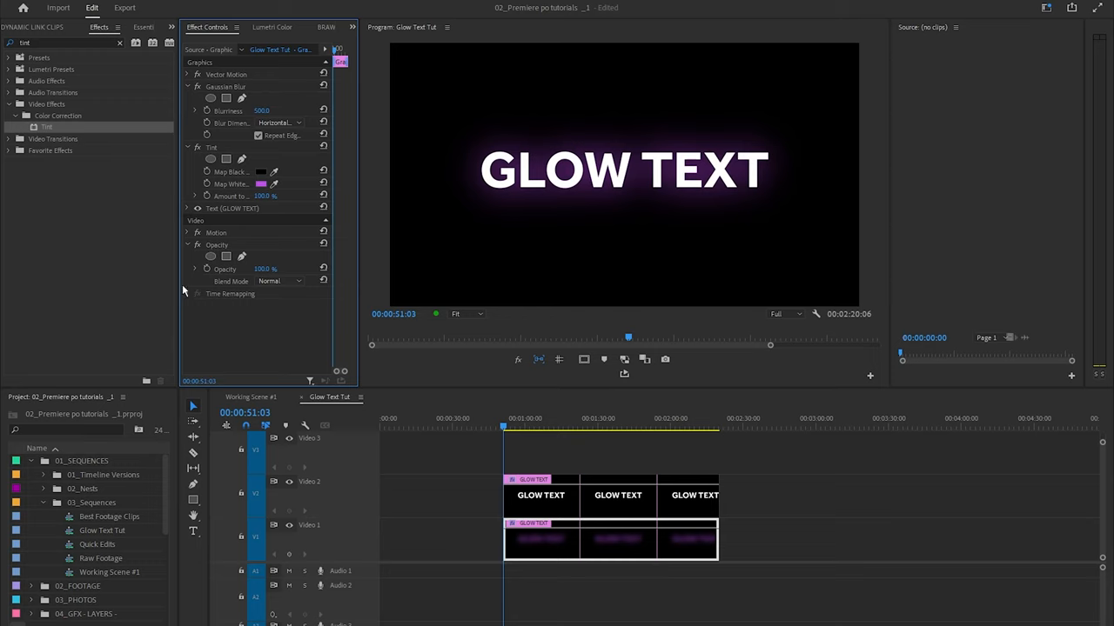
mouse_move(105, 369)
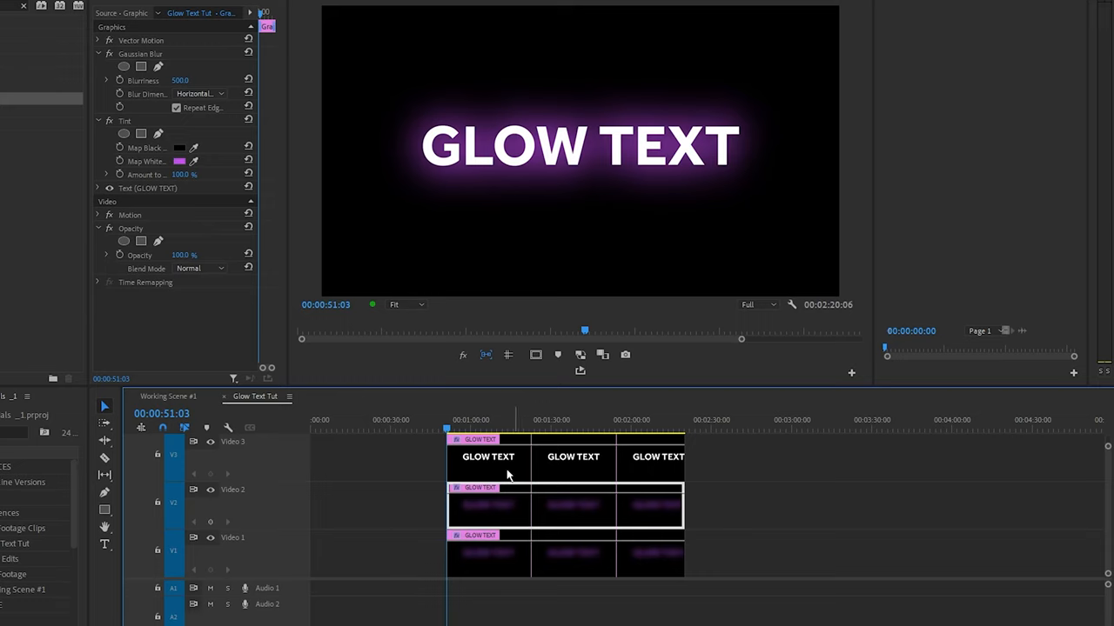
mouse_move(402, 417)
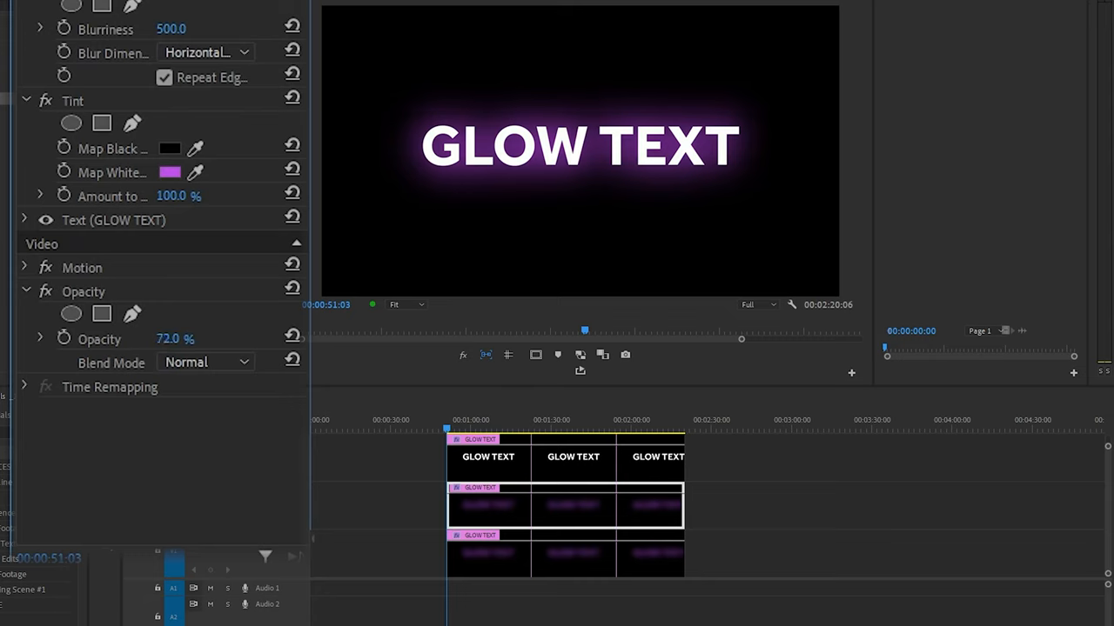
Lower the glow layer's Opacity to 40% to soften the purple glow
text(40.0)
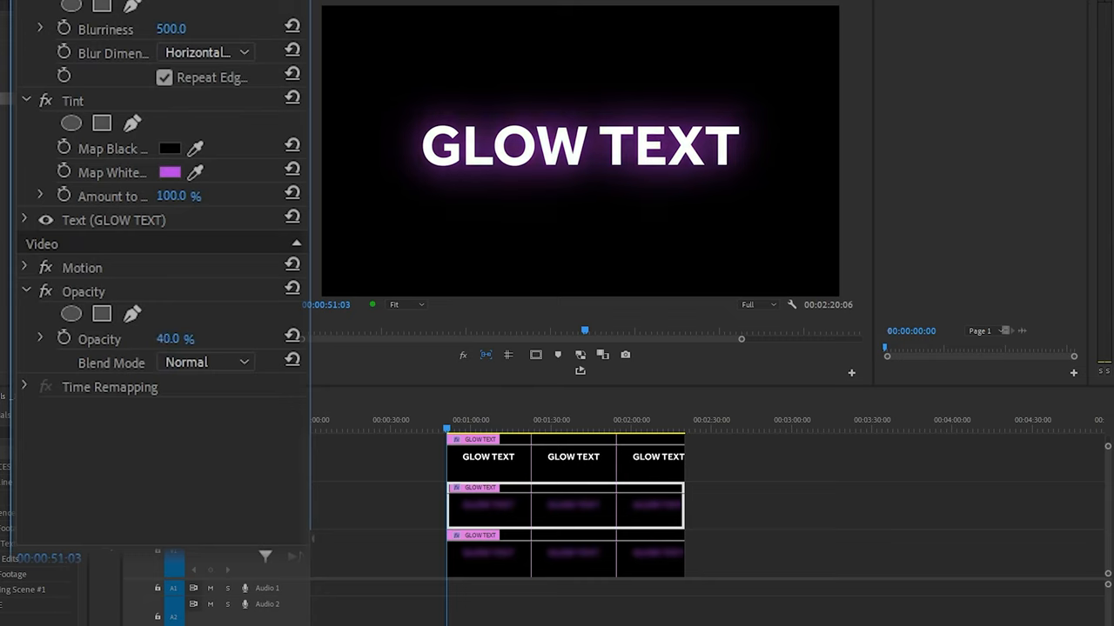